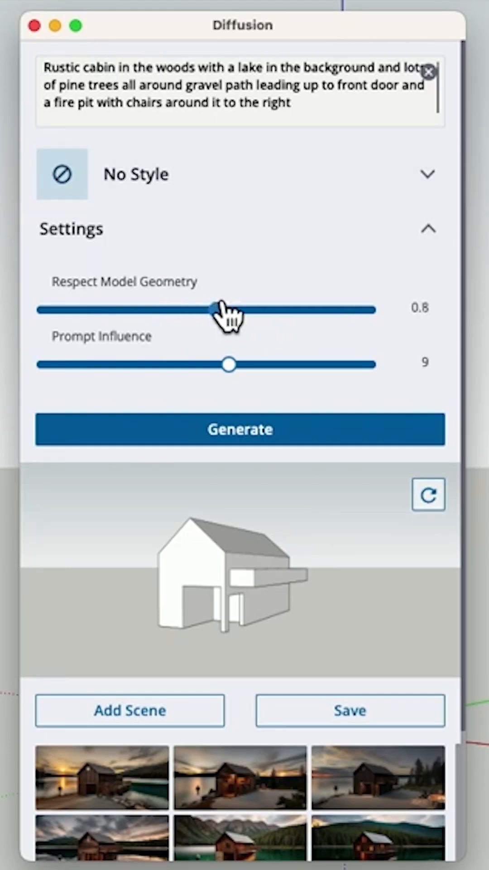
Lower Respect Model Geometry to 0.7, raise Prompt Influence to 10, and generate new renders.
left_click_drag(213, 310, 197, 310)
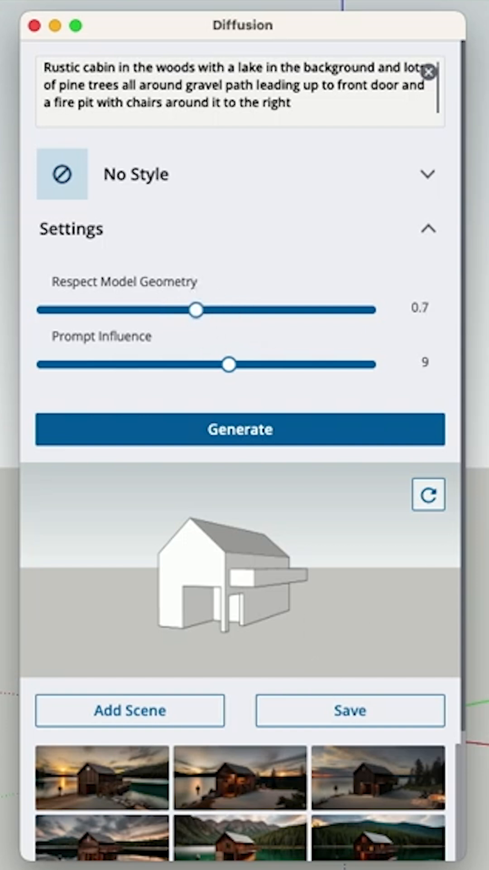
mouse_move(276, 242)
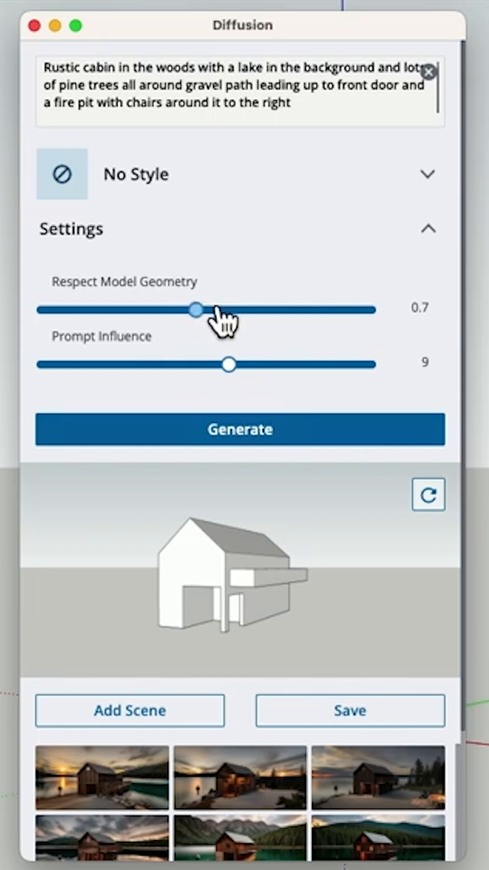
mouse_move(204, 155)
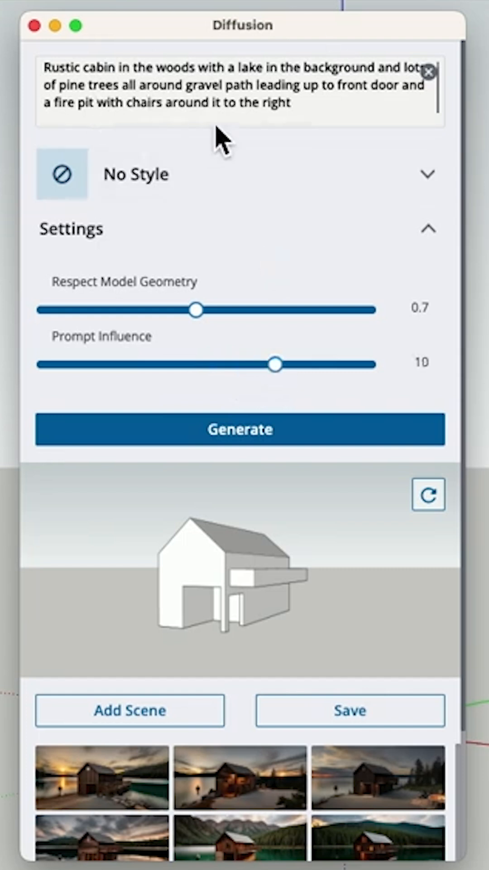
mouse_move(138, 280)
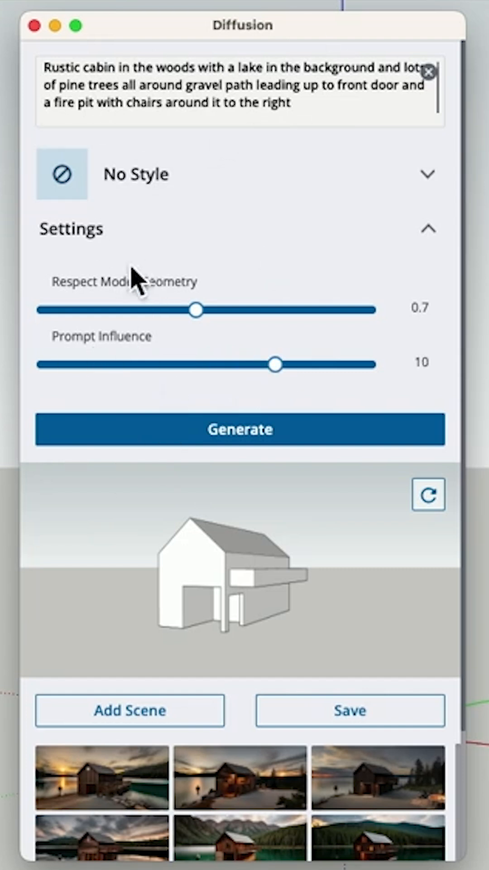
mouse_move(299, 494)
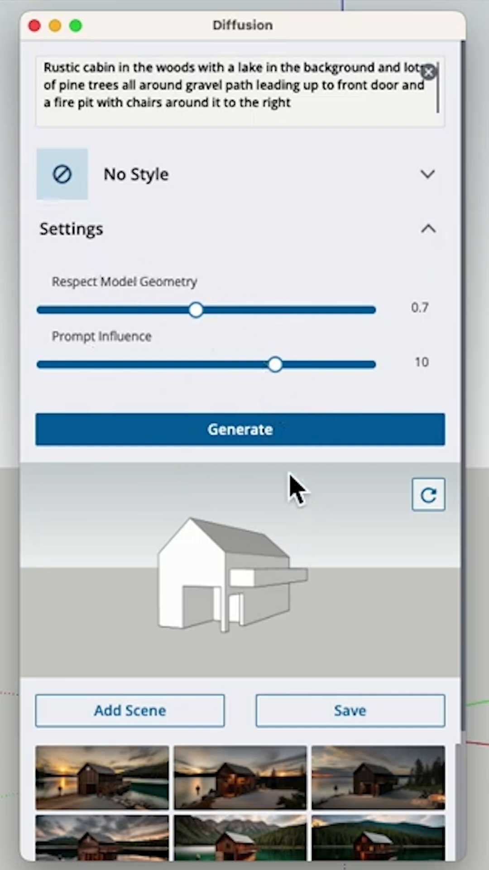
left_click(241, 429)
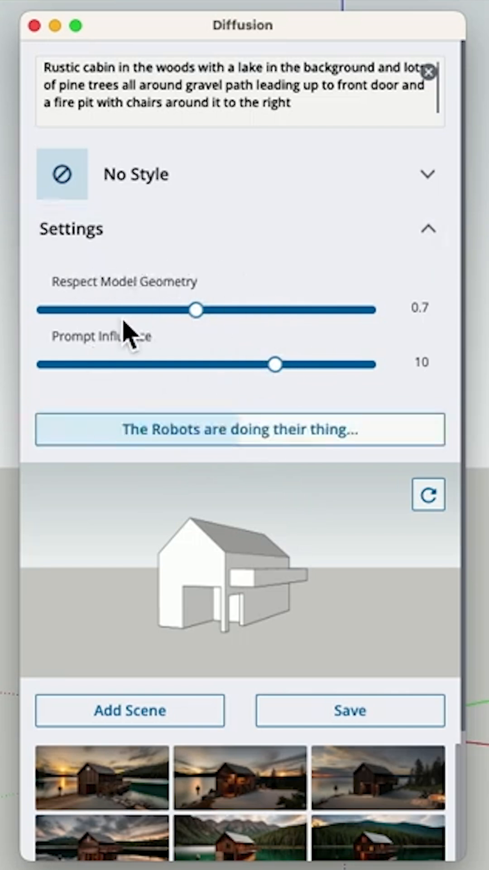
mouse_move(206, 522)
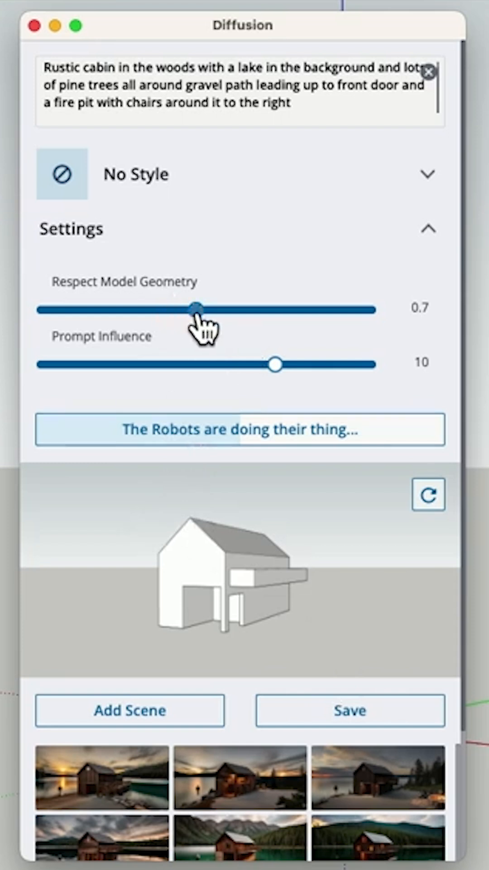
mouse_move(37, 321)
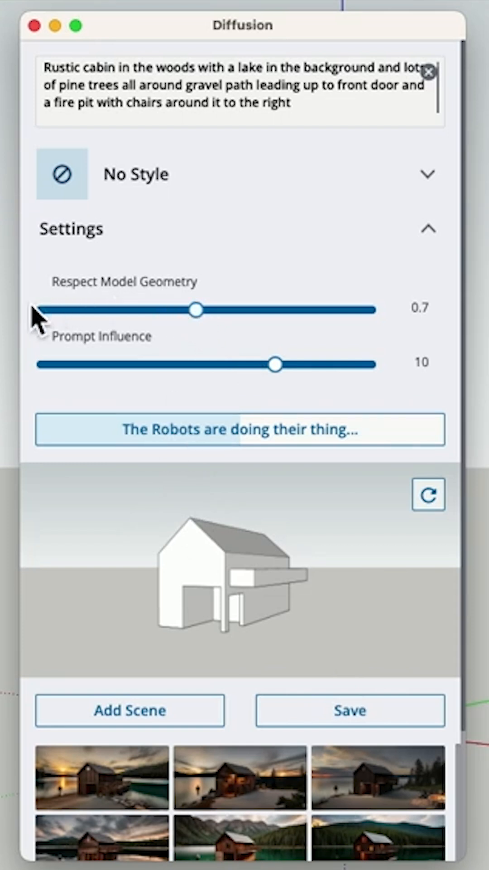
mouse_move(470, 618)
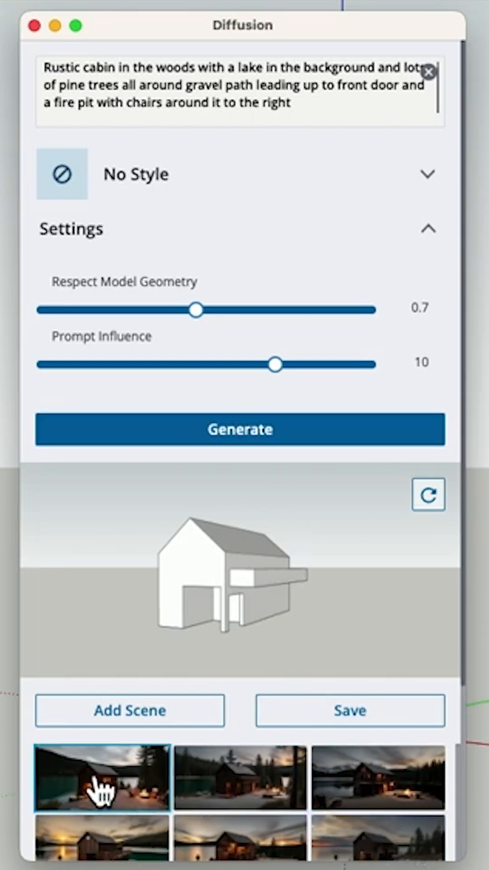
Compare the new render thumbnails, ending on the pine-forest lakeside cabin with the fire pit.
left_click(241, 777)
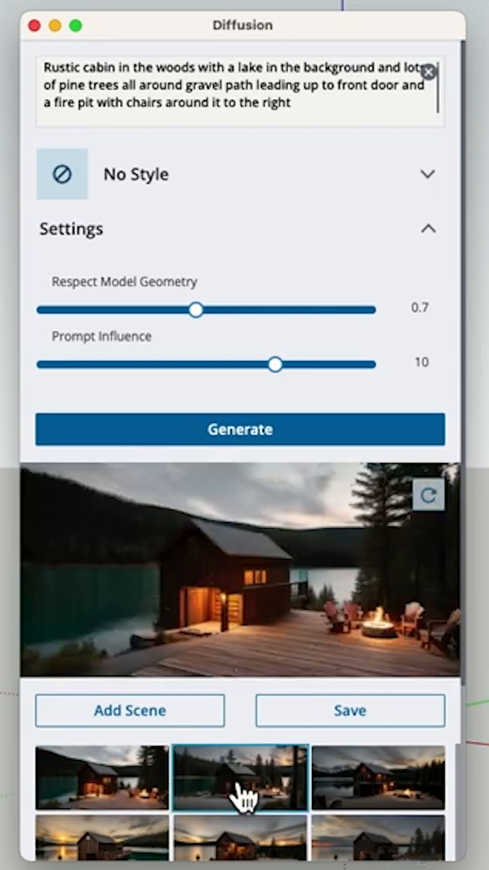
left_click(240, 777)
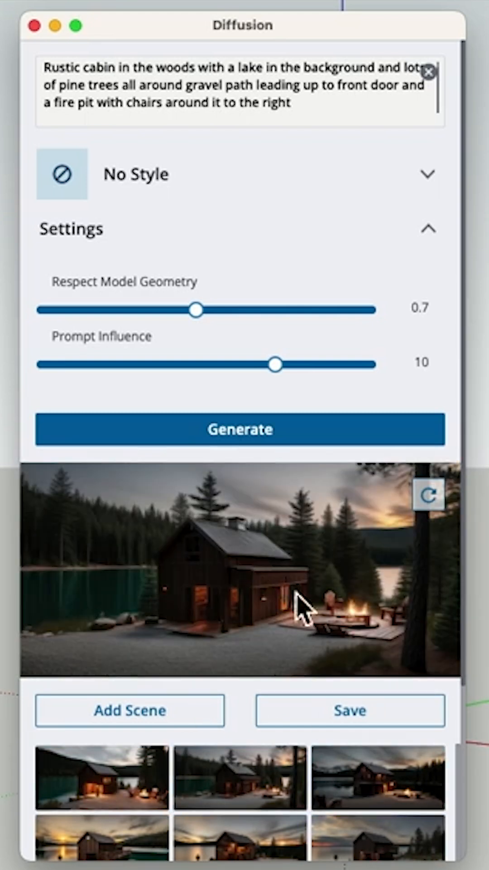
mouse_move(171, 386)
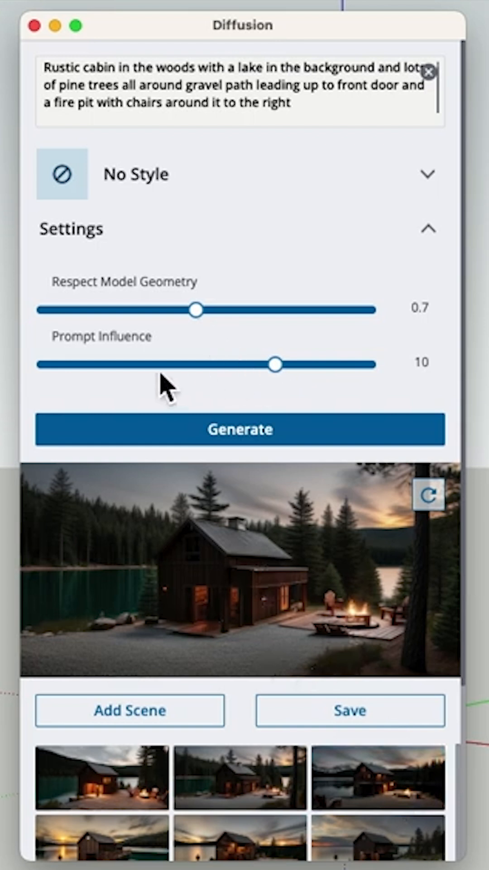
left_click(240, 777)
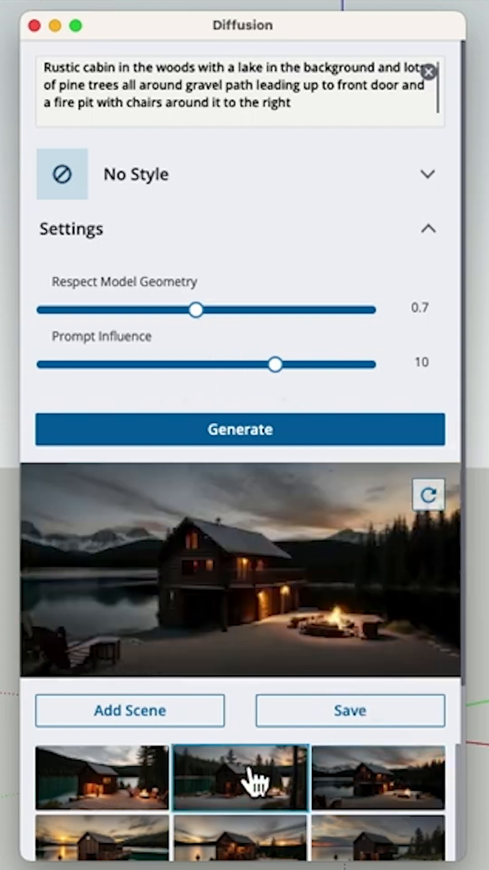
left_click(240, 777)
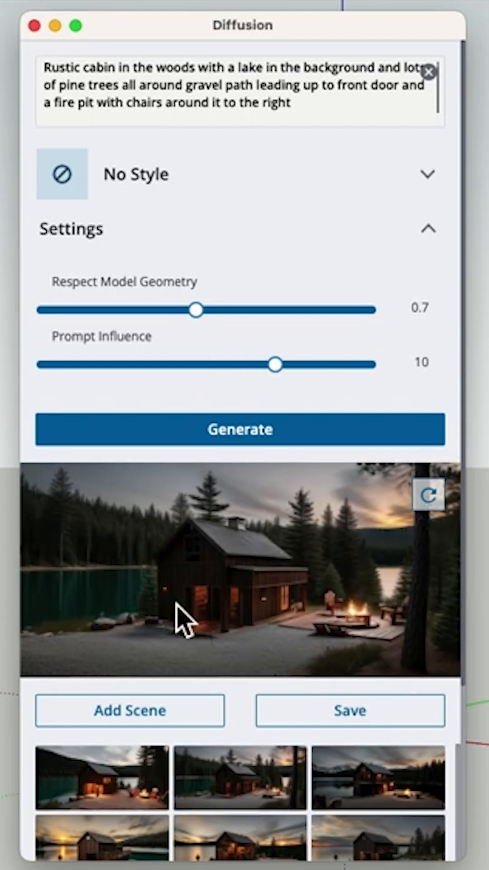
mouse_move(184, 532)
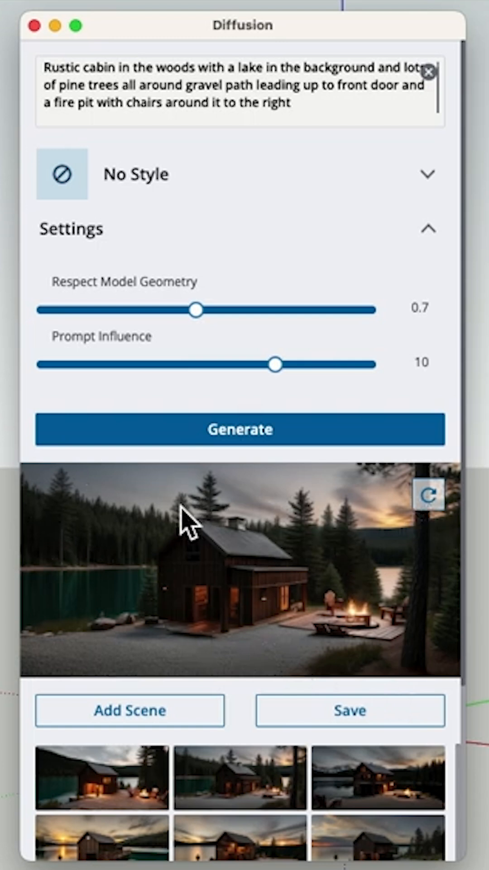
mouse_move(67, 602)
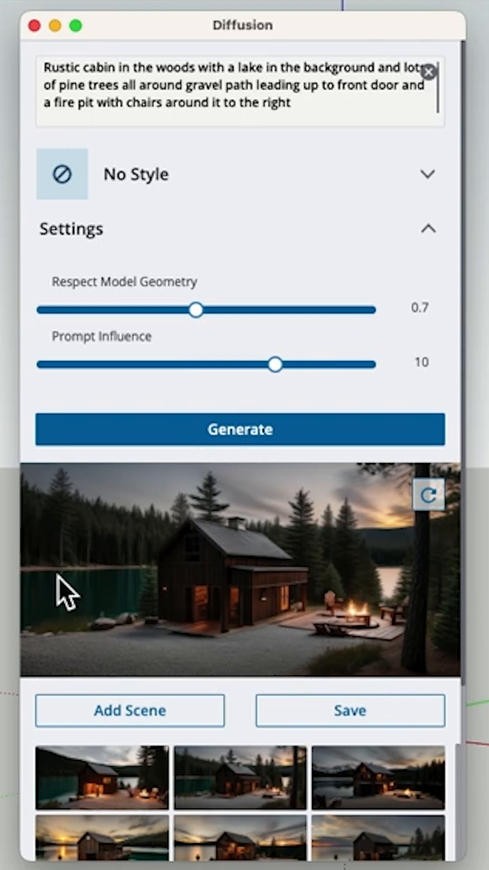